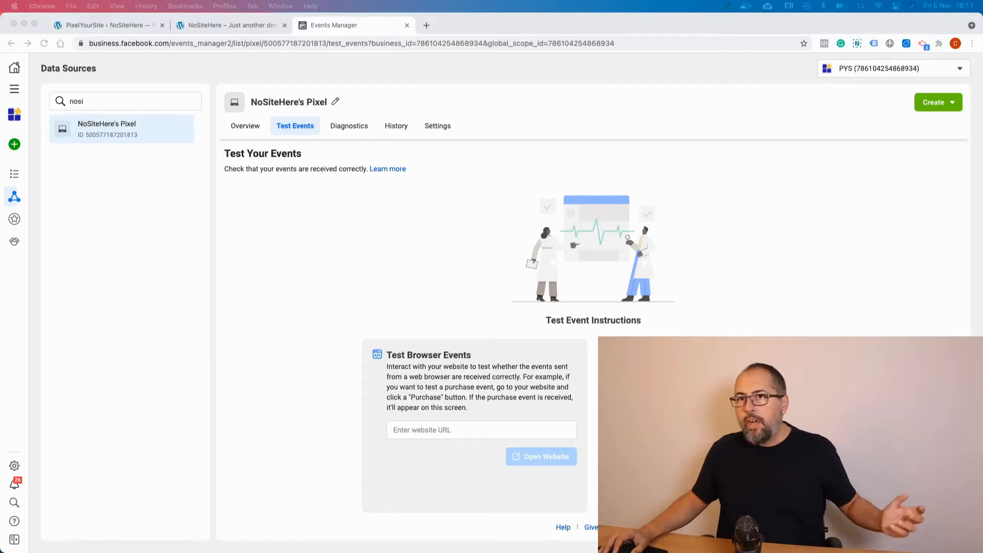
mouse_move(14, 196)
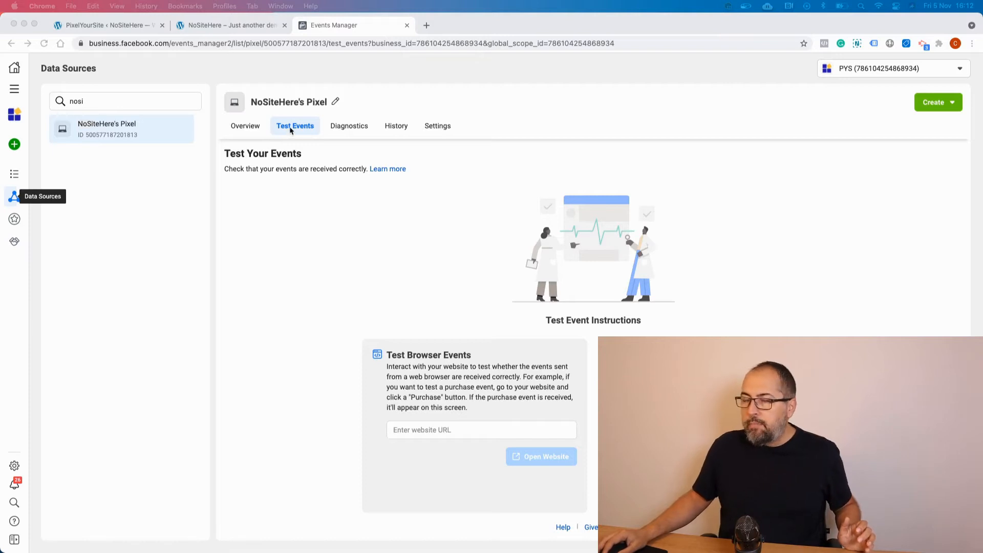
mouse_move(460, 279)
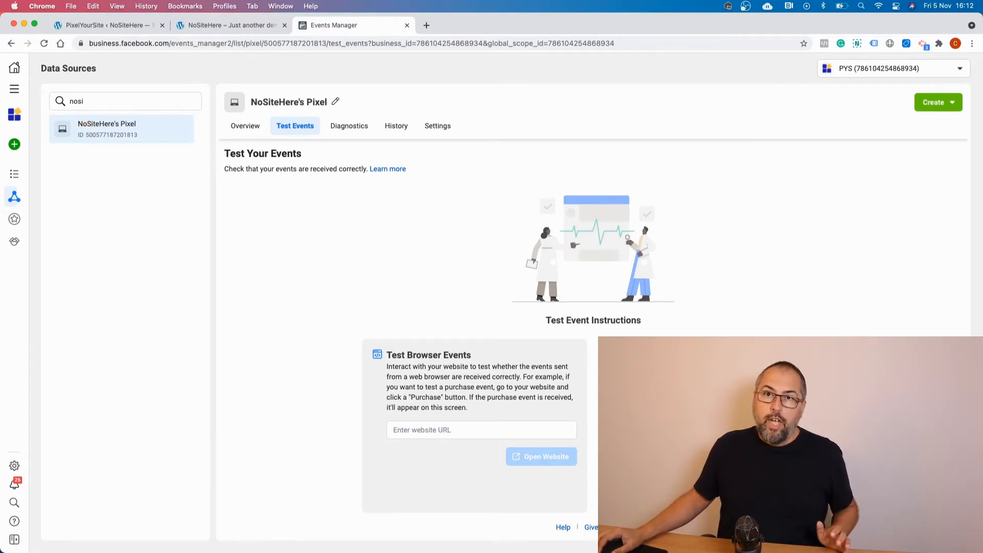
mouse_move(173, 64)
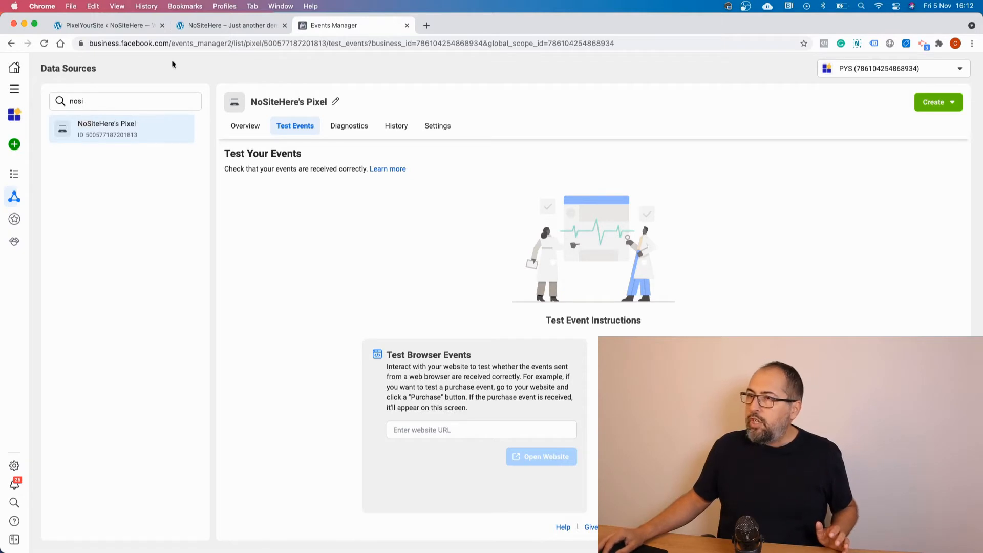
Replace the Facebook pixel test event code in PixelYourSite with TEST79324 and save the settings
click(106, 25)
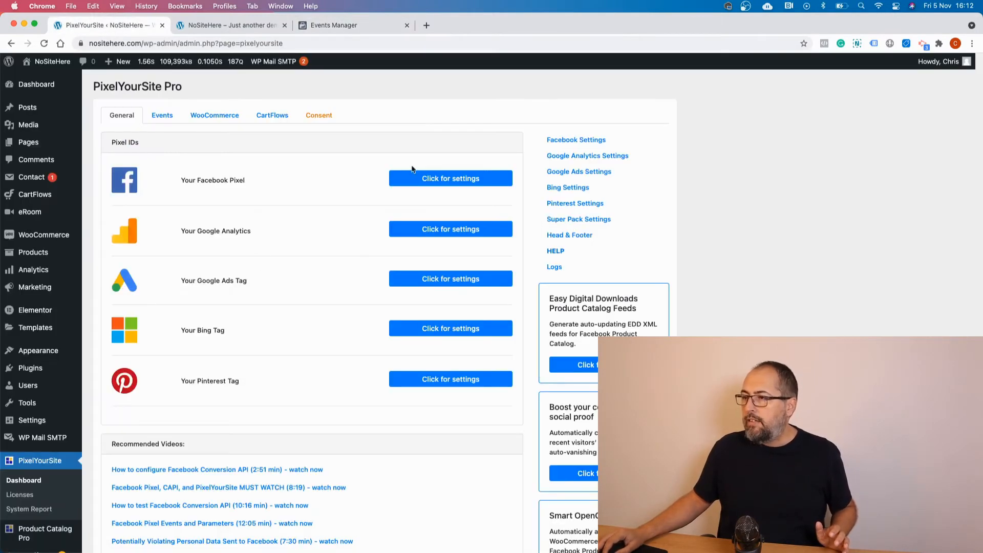
click(450, 178)
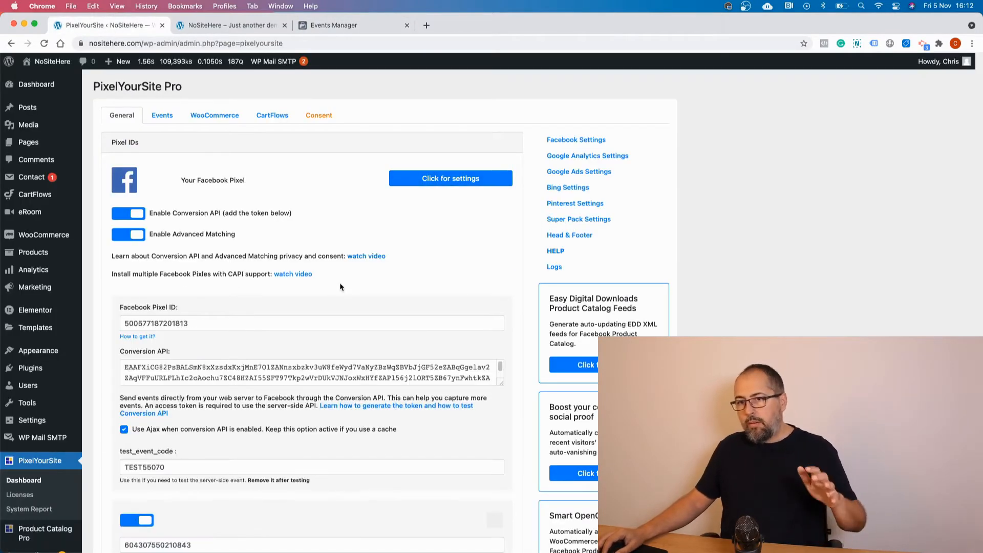
scroll(down, 3)
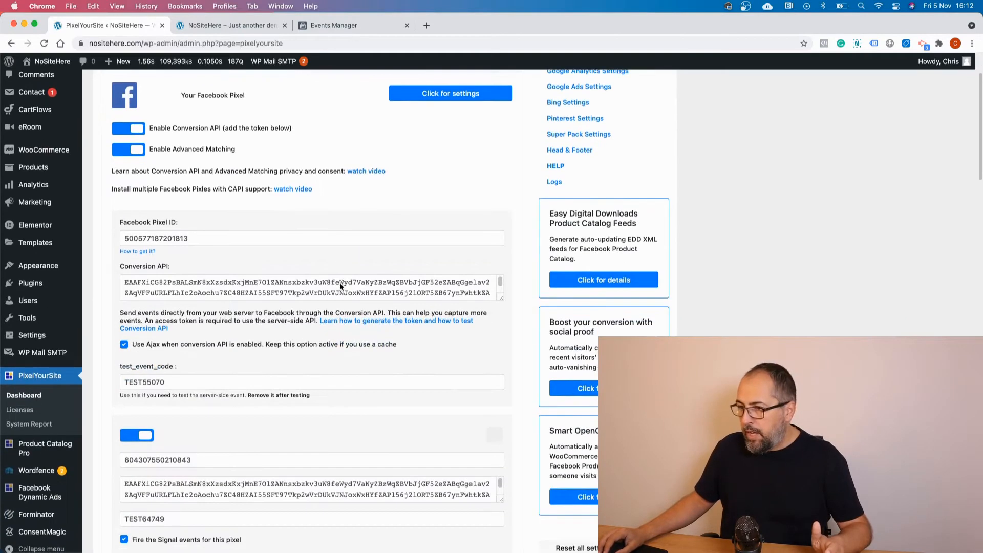
right_click(165, 382)
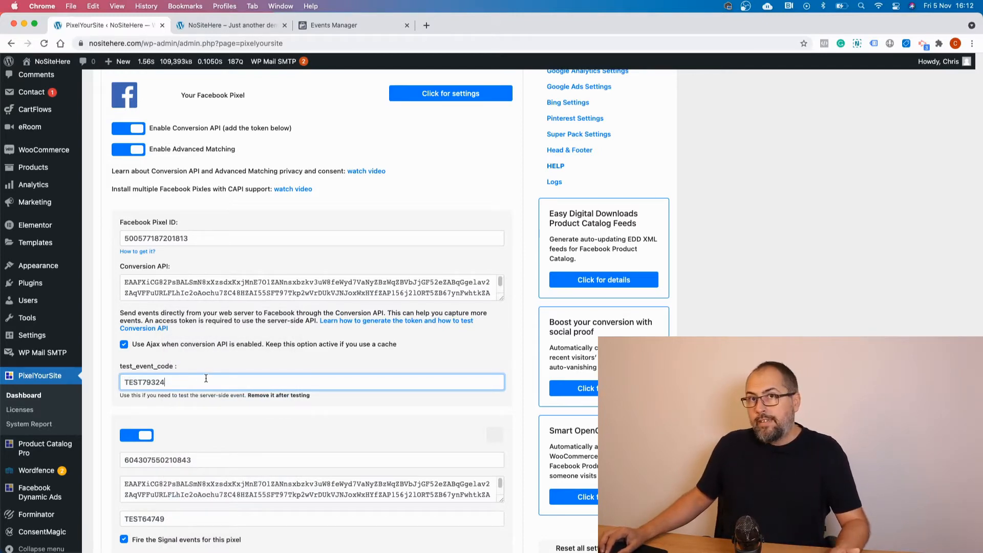
scroll(down, 3)
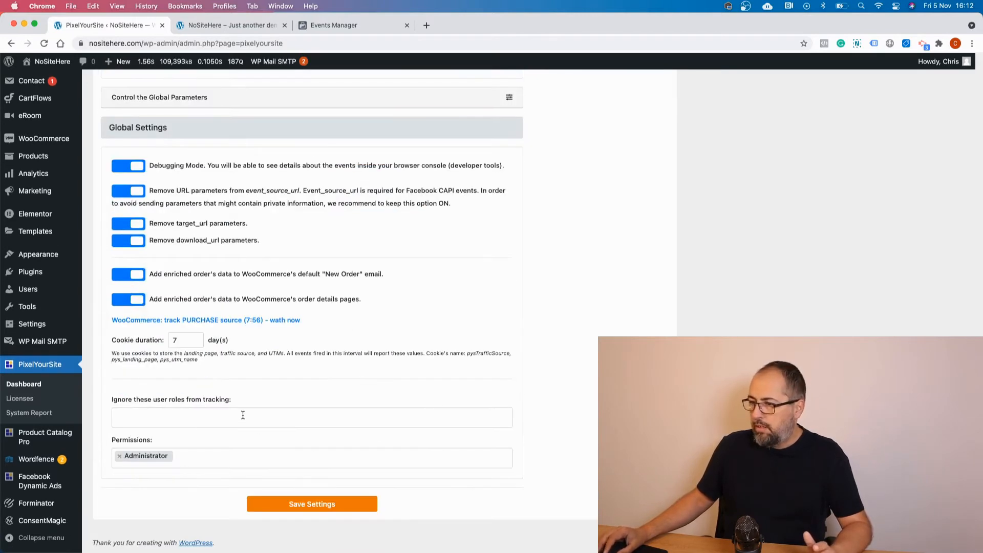
click(312, 503)
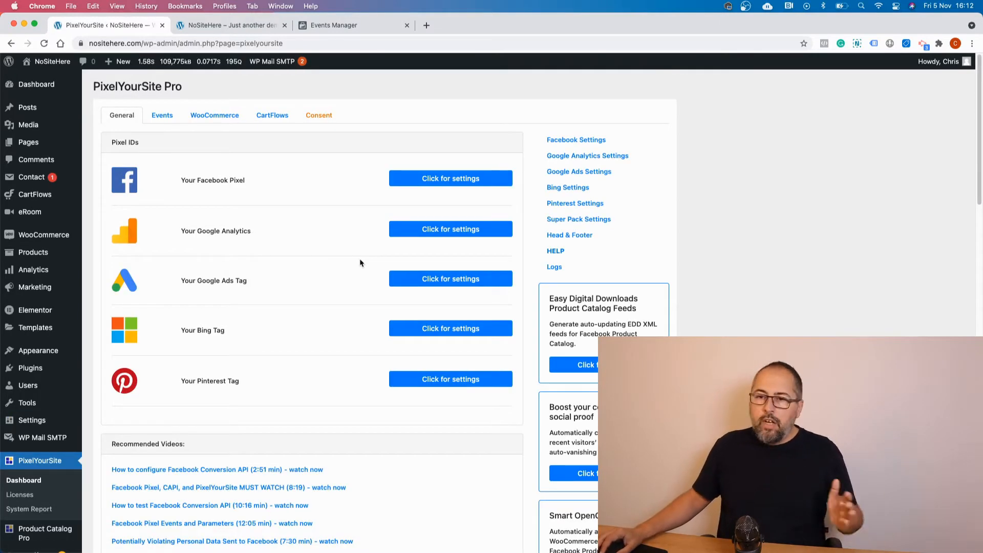
mouse_move(357, 263)
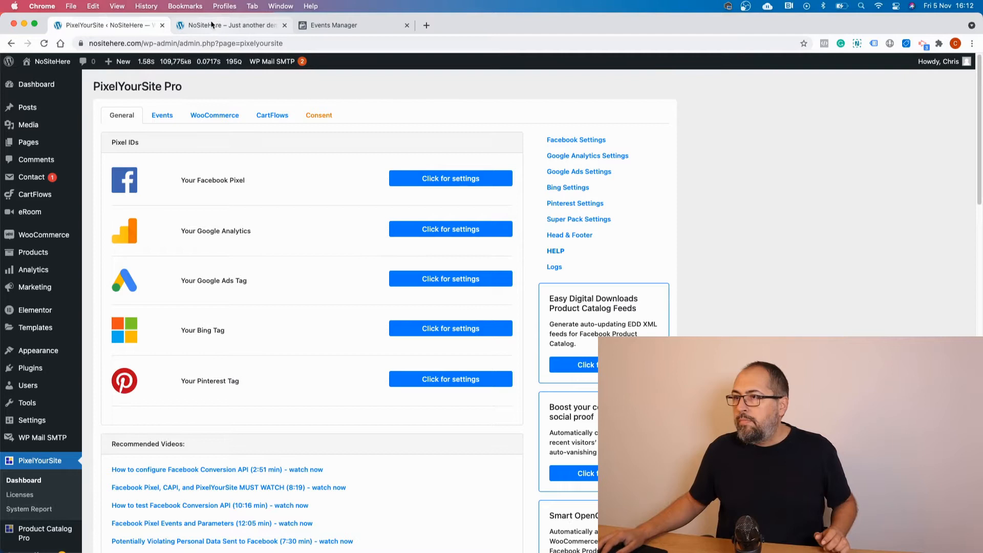
Browse the NoSiteHere storefront to the Tshirts product category
click(231, 25)
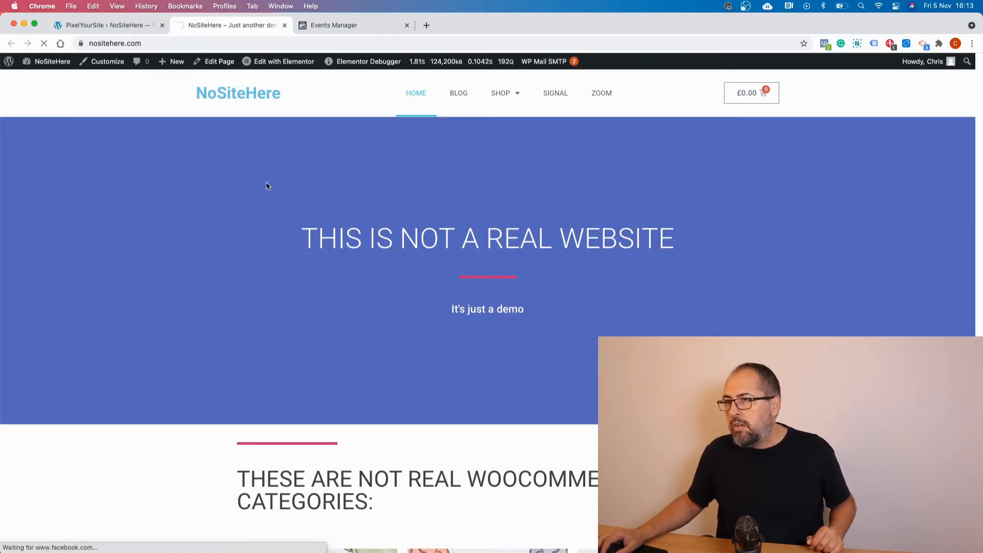
scroll(down, 3)
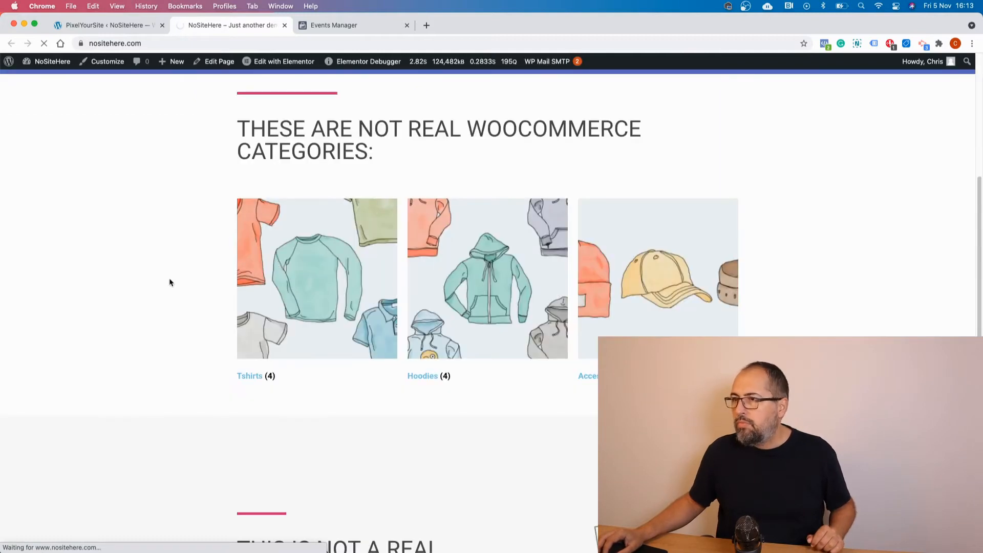
click(248, 376)
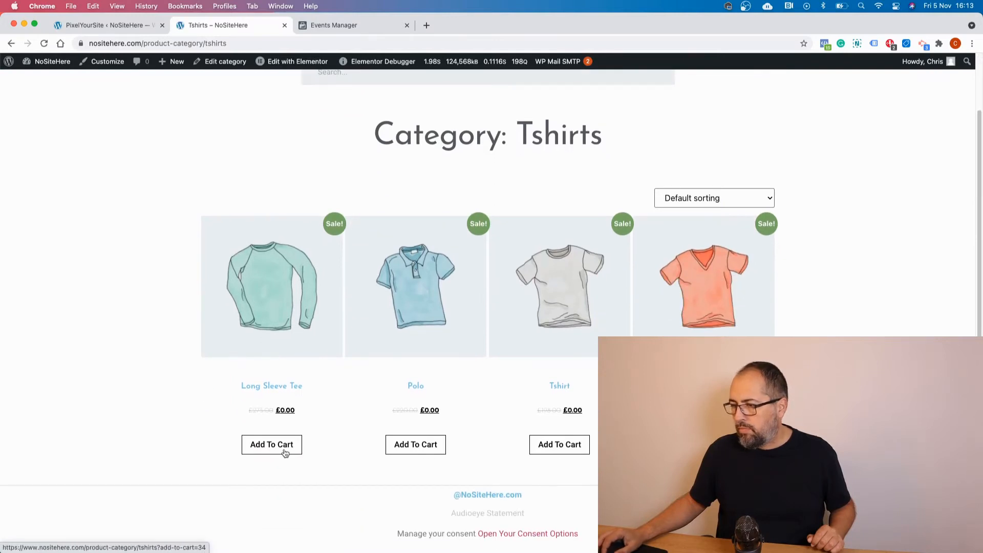
Return to Events Manager Test Events and view the grouped browser/server pairs marked Deduplicated
click(354, 25)
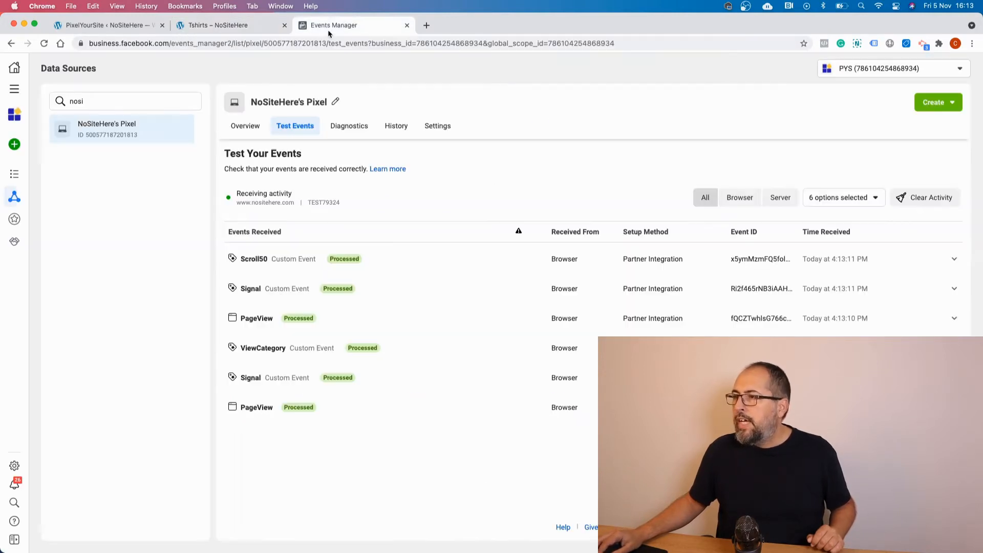
mouse_move(435, 477)
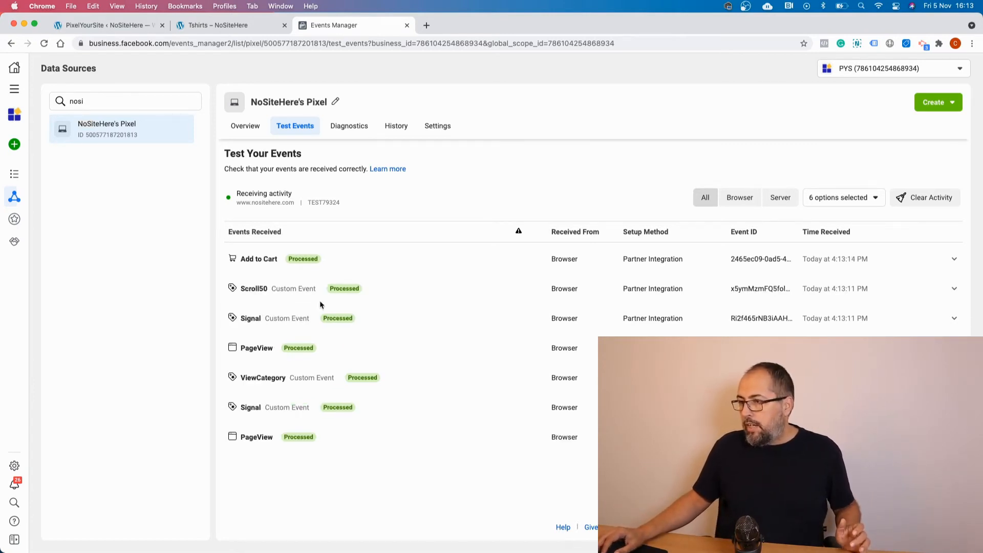
mouse_move(298, 271)
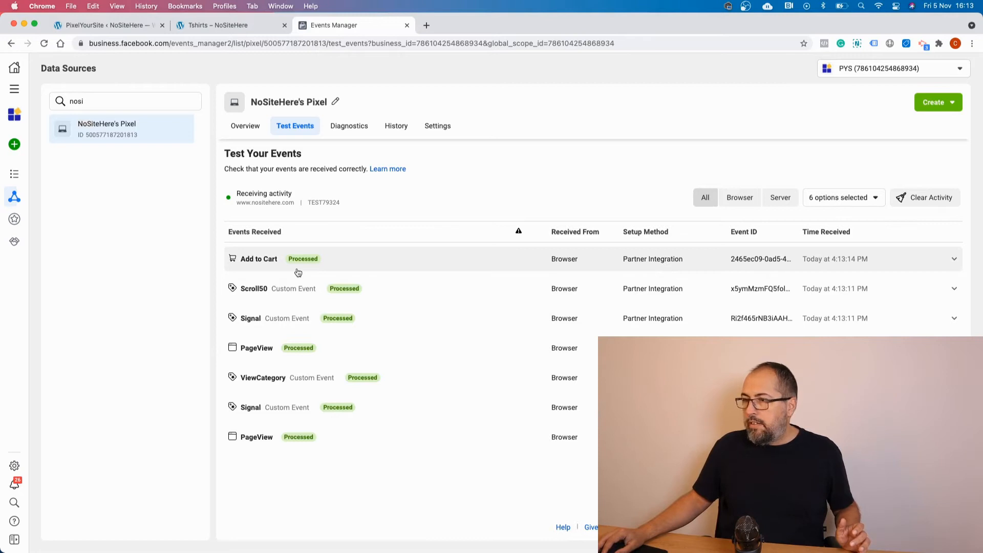
mouse_move(535, 447)
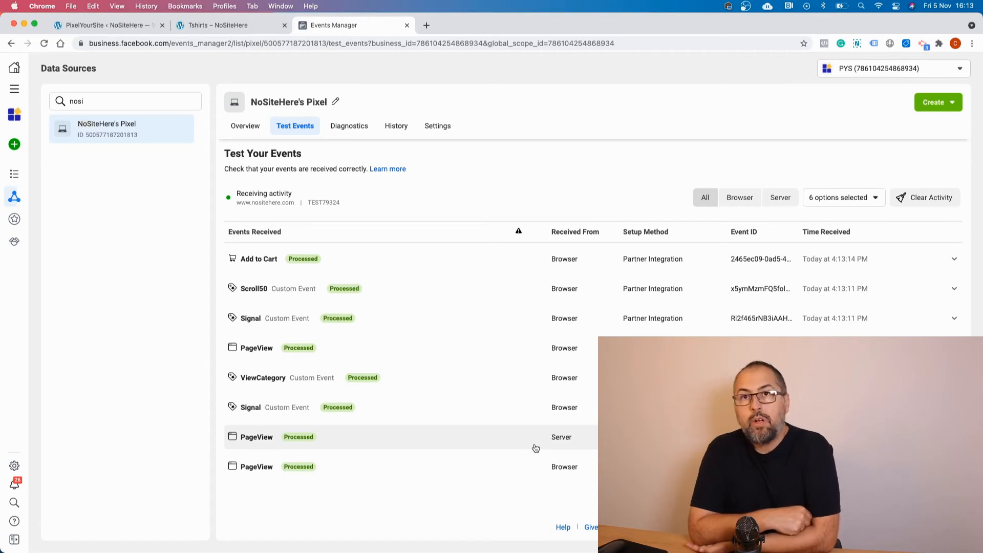
click(256, 437)
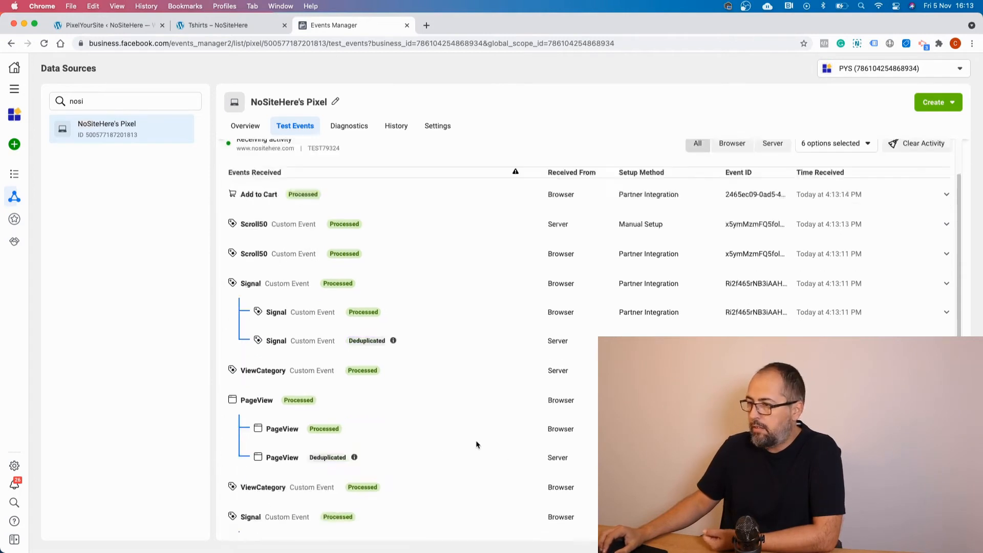
Scroll through the Test Events list until the new deduplicated Signal pair appears at top
scroll(up, 3)
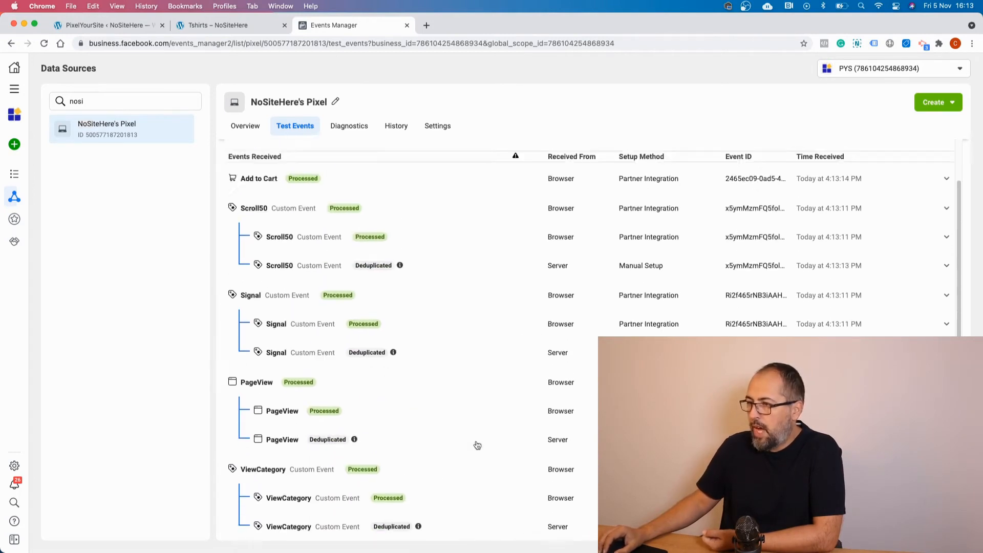
scroll(up, 3)
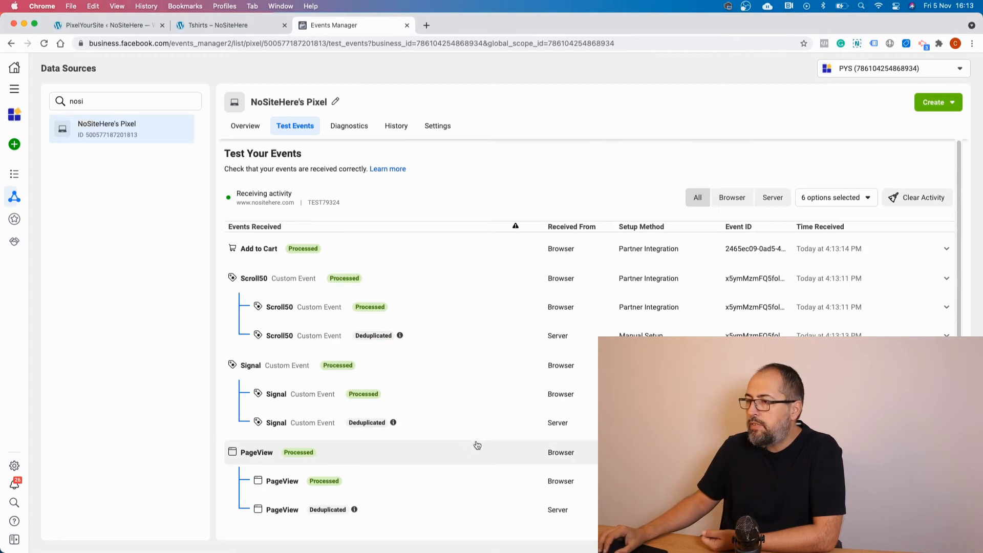
scroll(down, 3)
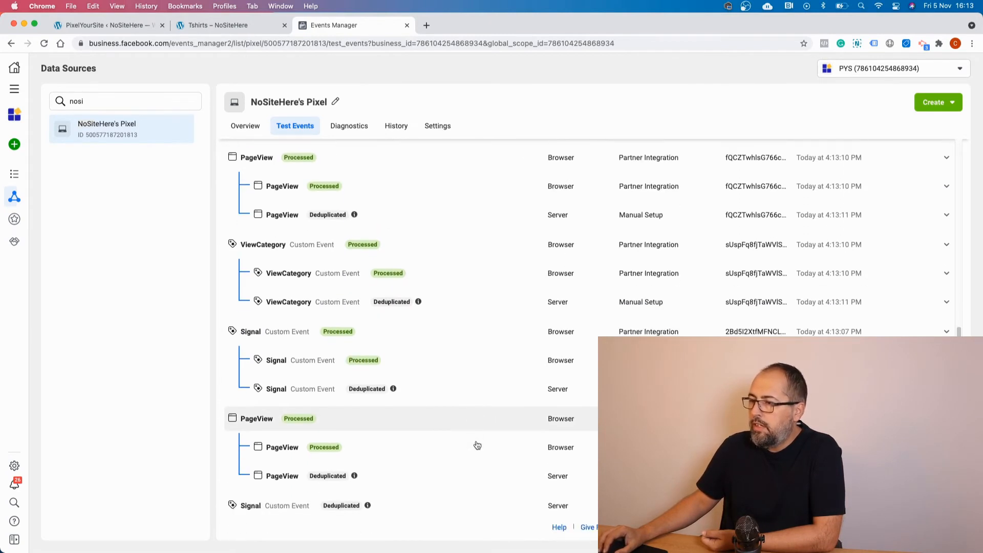
scroll(down, 3)
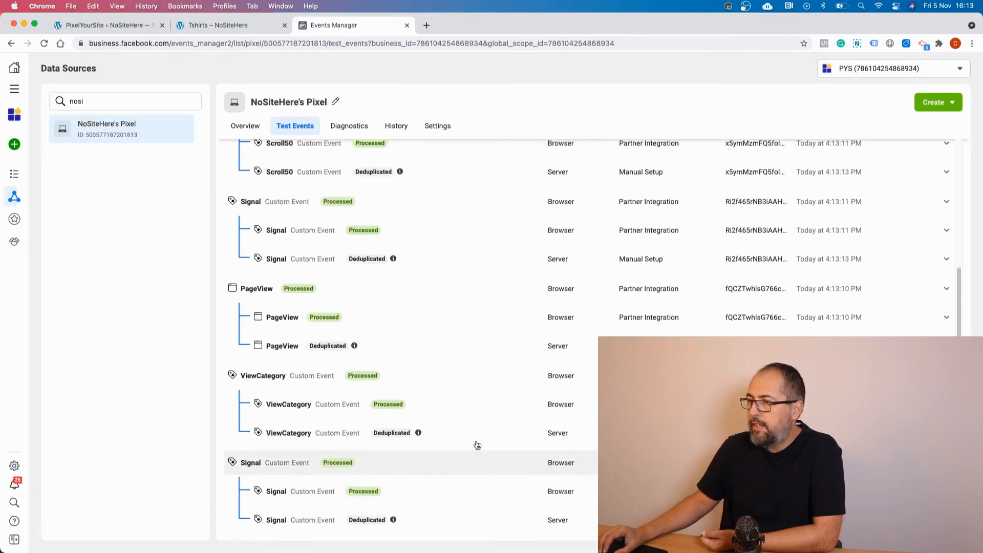
scroll(up, 3)
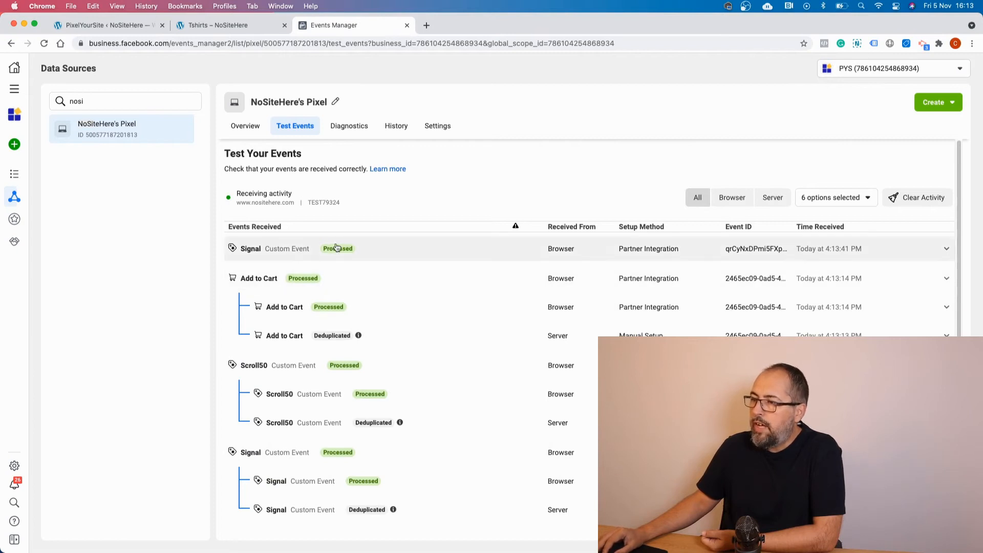
mouse_move(404, 261)
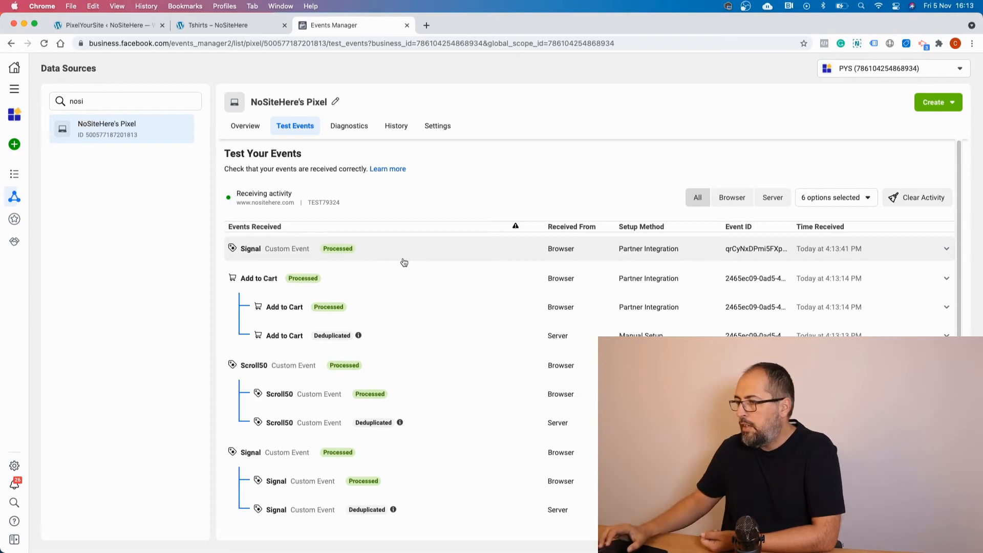
scroll(down, 3)
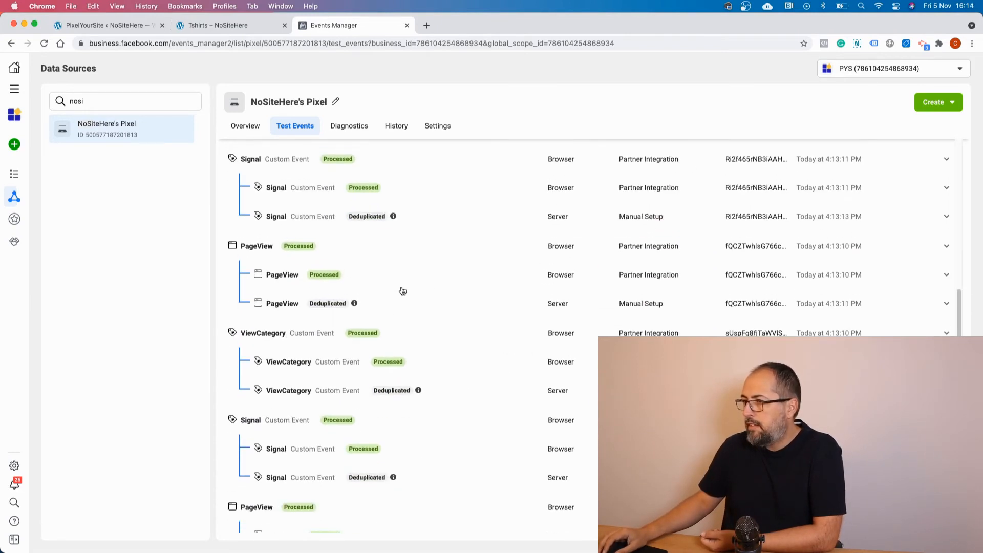
scroll(up, 3)
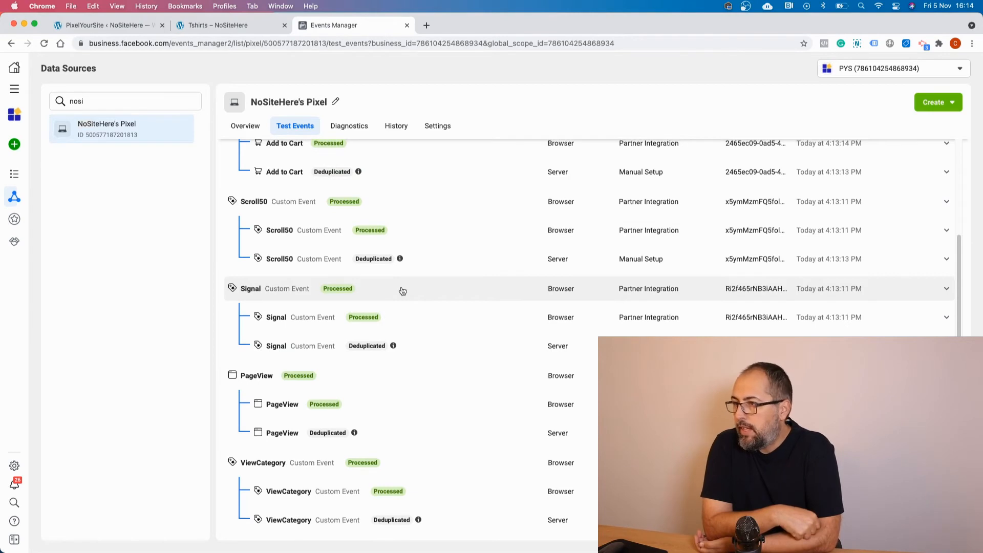
scroll(up, 3)
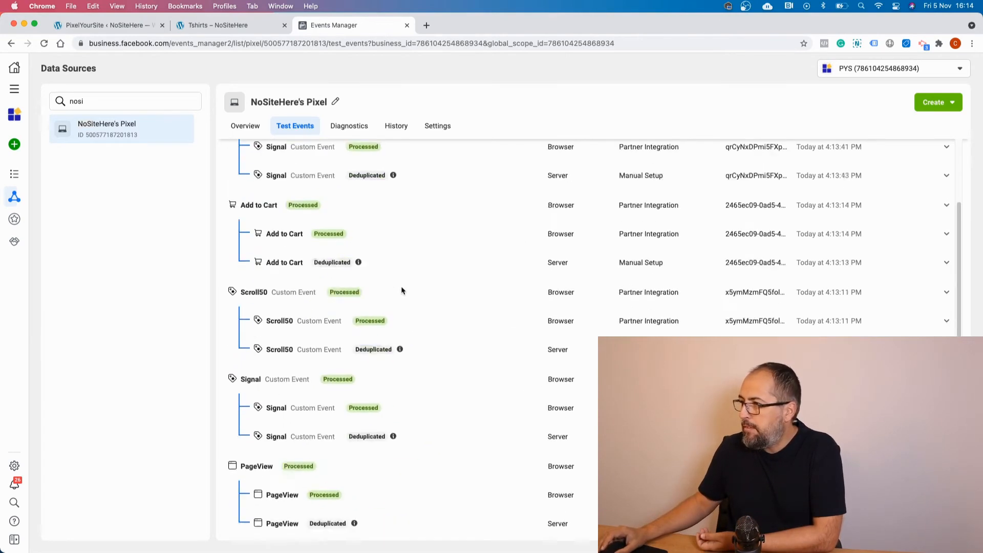
scroll(up, 3)
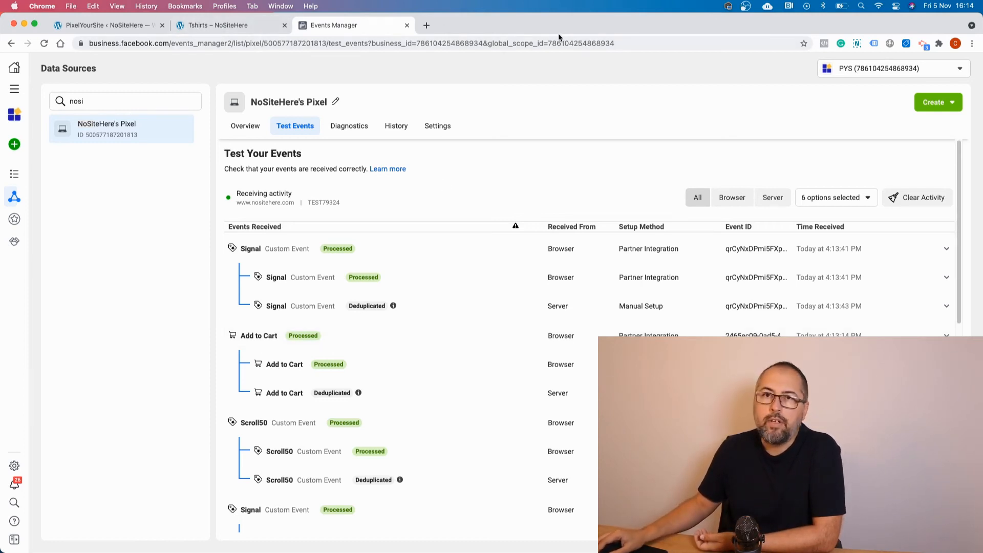
Glance at the NoSiteHere Tshirts store tab, then return to Events Manager
click(226, 25)
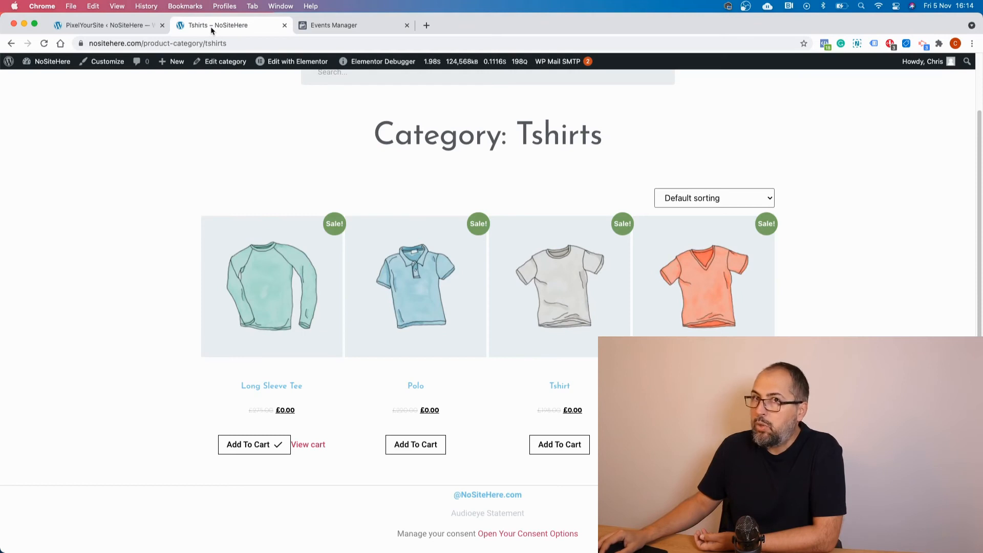
mouse_move(272, 191)
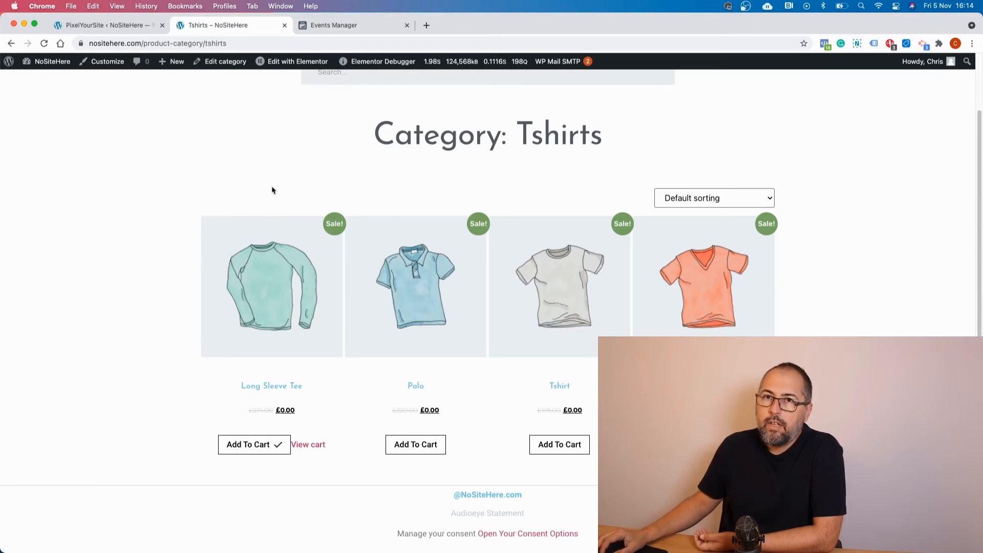
click(354, 26)
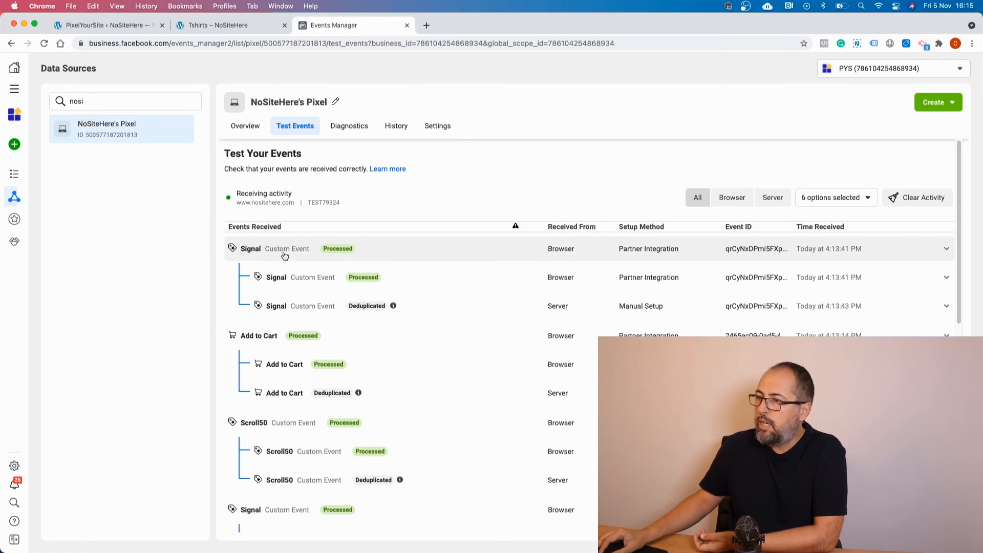
mouse_move(402, 285)
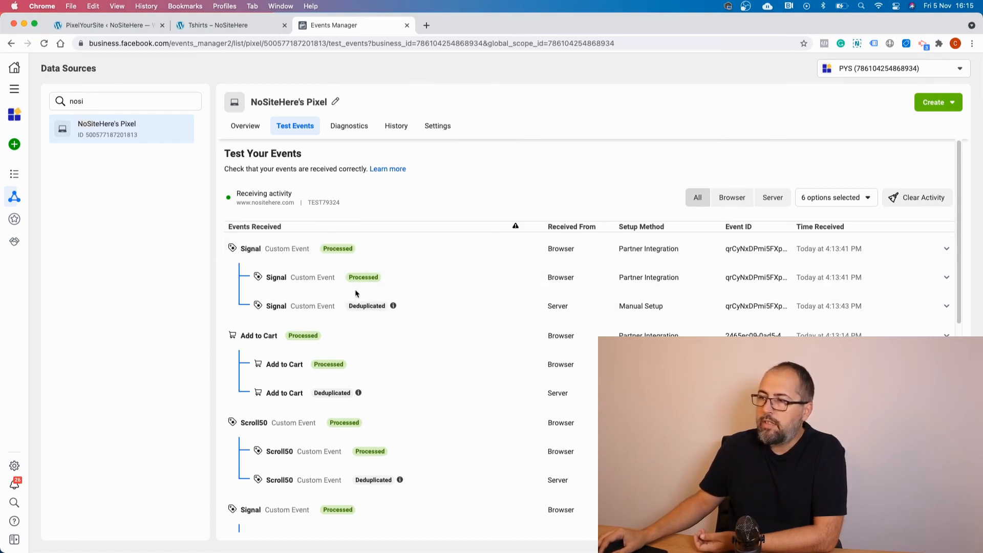
mouse_move(431, 338)
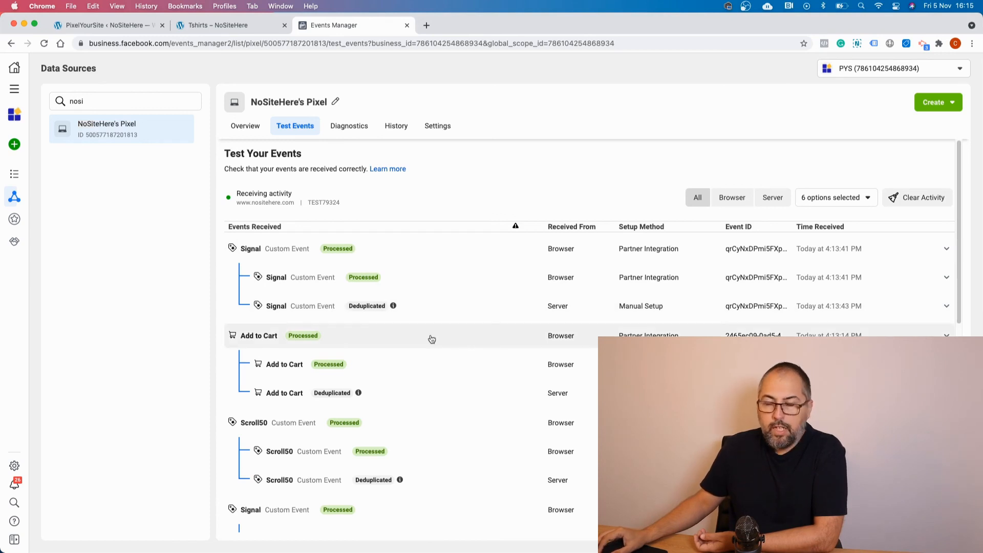